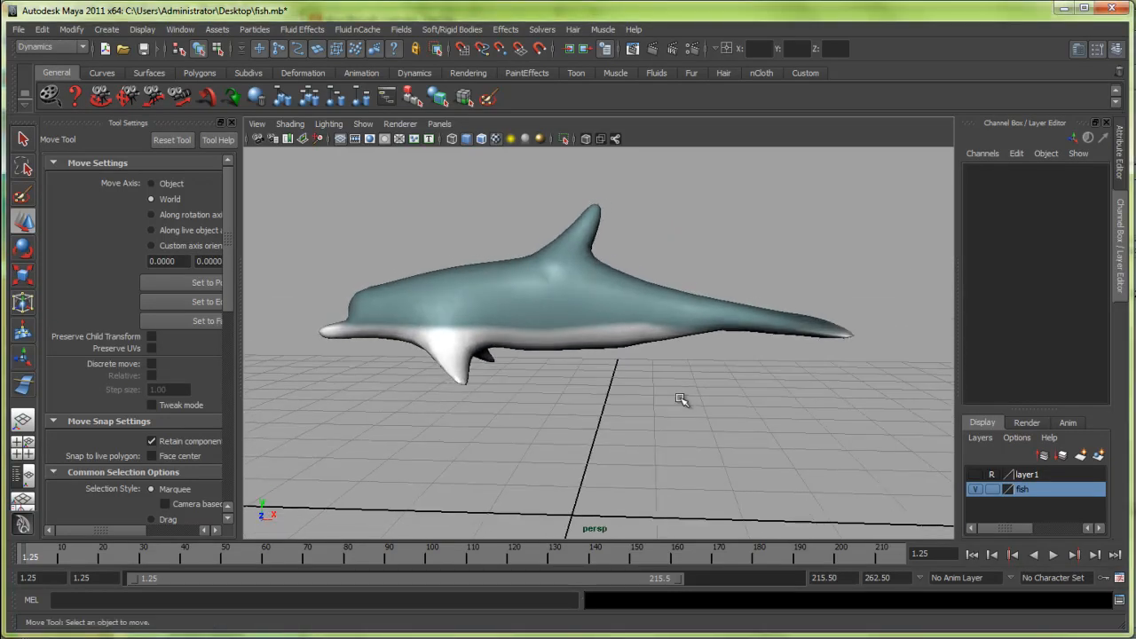
mouse_move(646, 339)
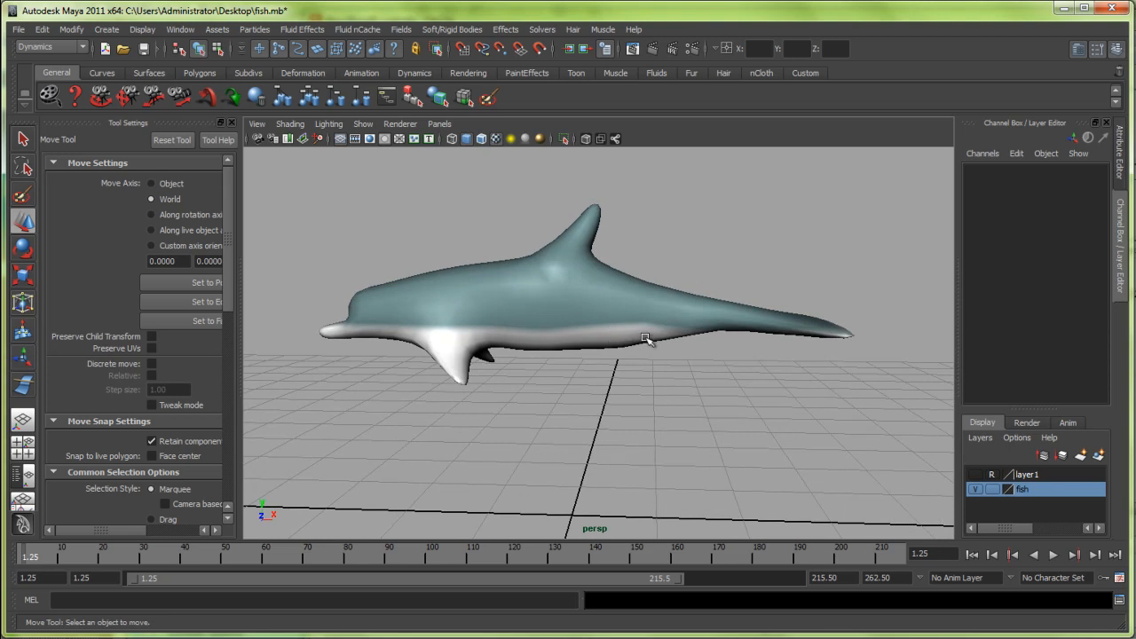
Select the dolphin, switch to the Front view and reach for the CV Curve Tool under Create
left_click_drag(646, 339, 726, 325)
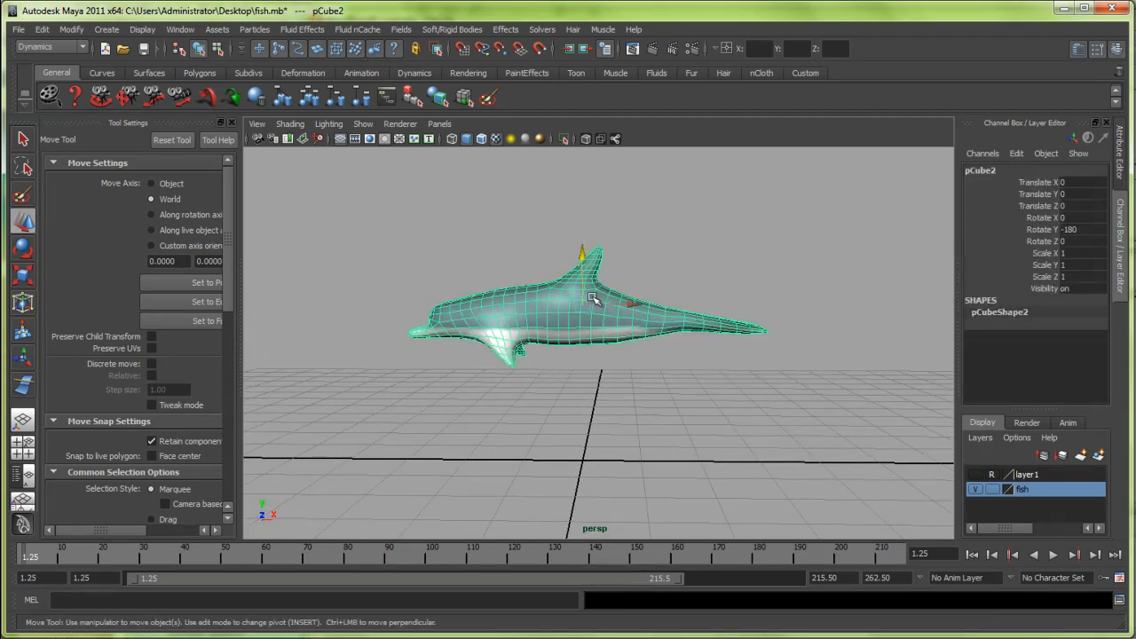
key("space")
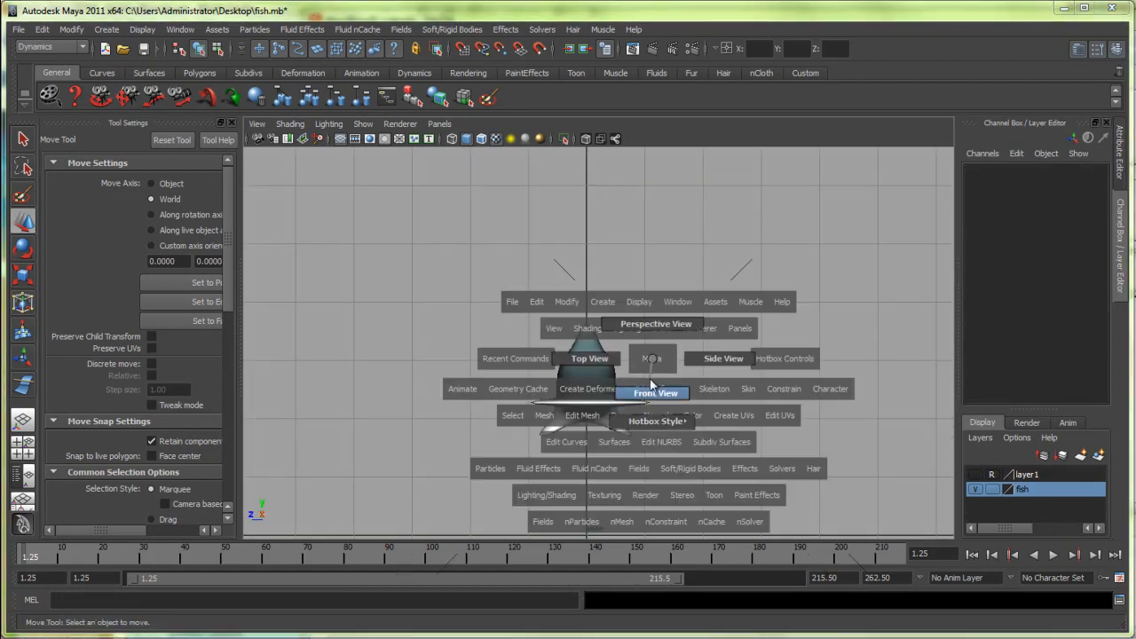
left_click(657, 392)
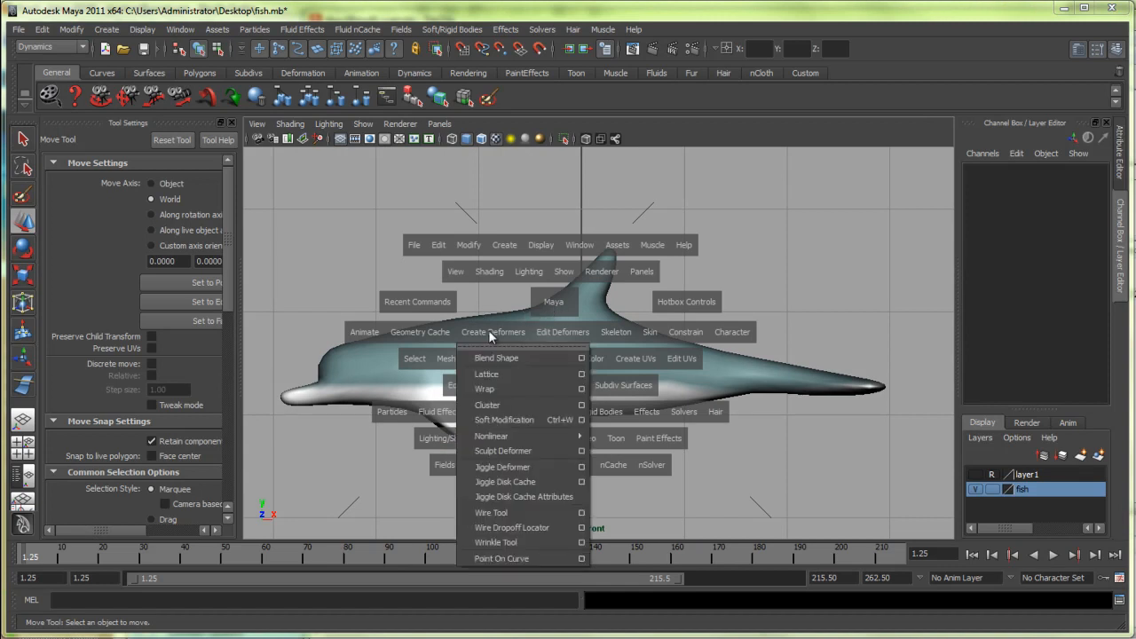
left_click(504, 245)
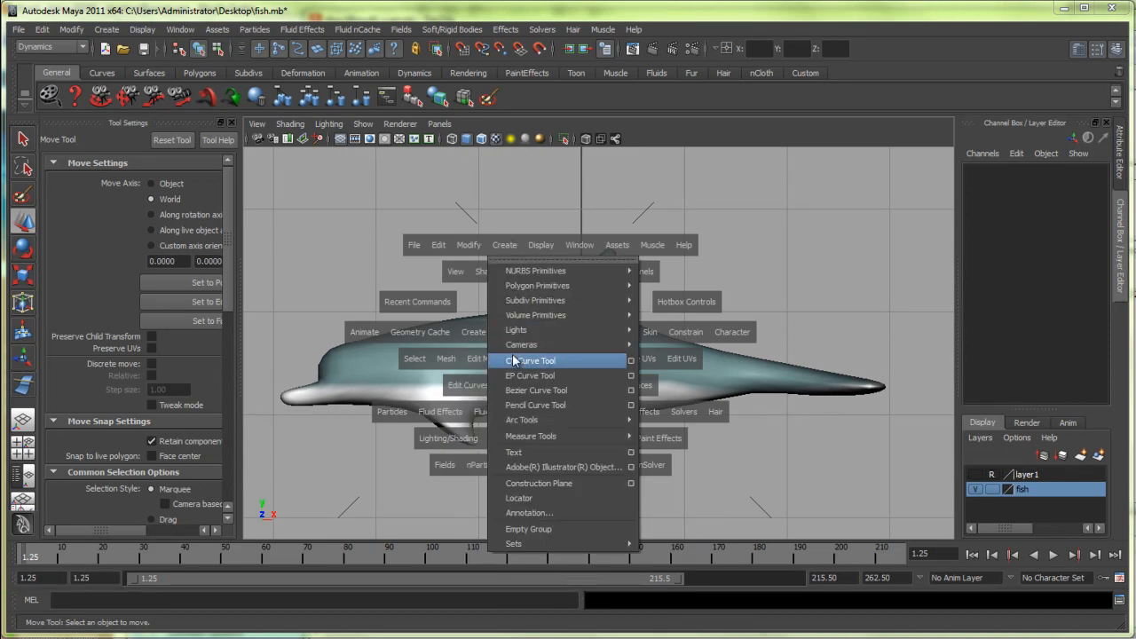
Draw a CV curve along the dolphin and apply it as a Wire Tool deformer
left_click(528, 361)
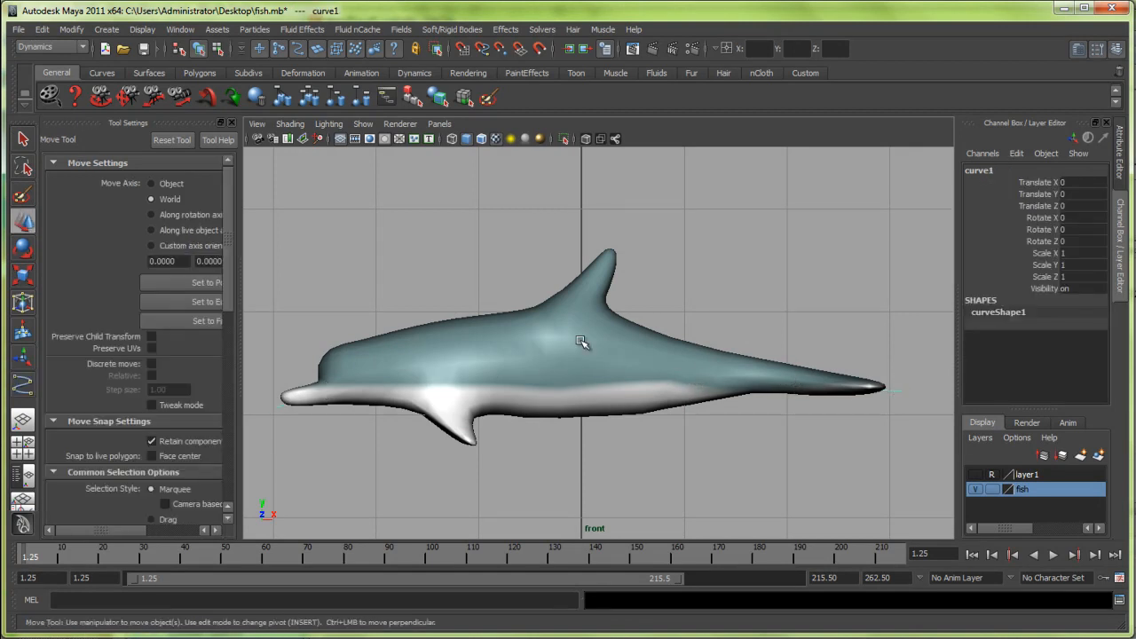
left_click(472, 325)
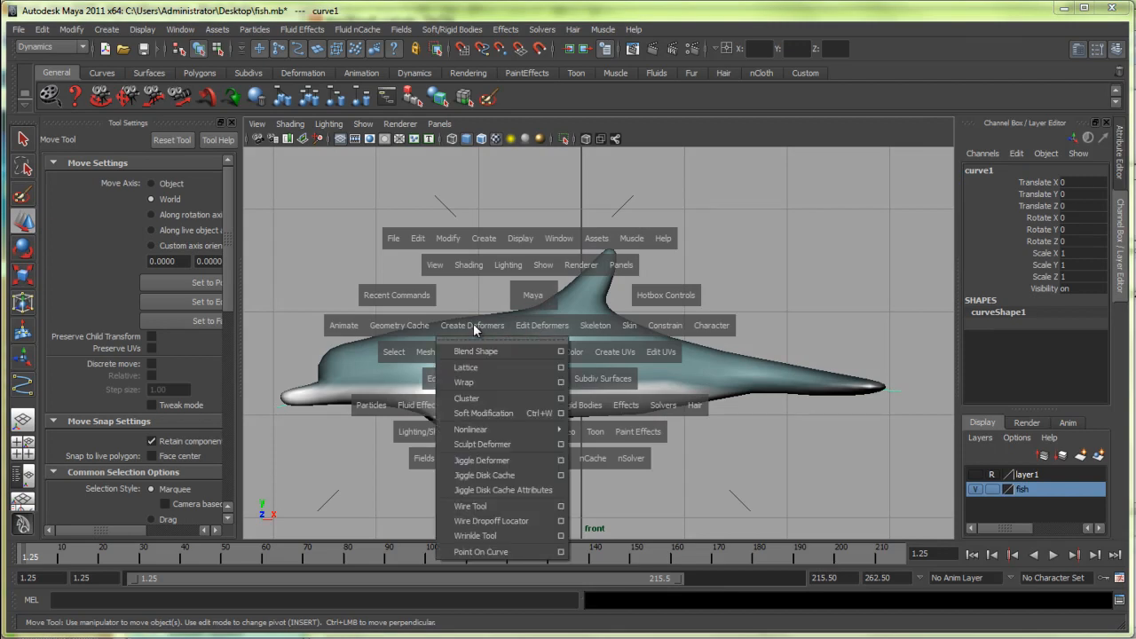
left_click(471, 506)
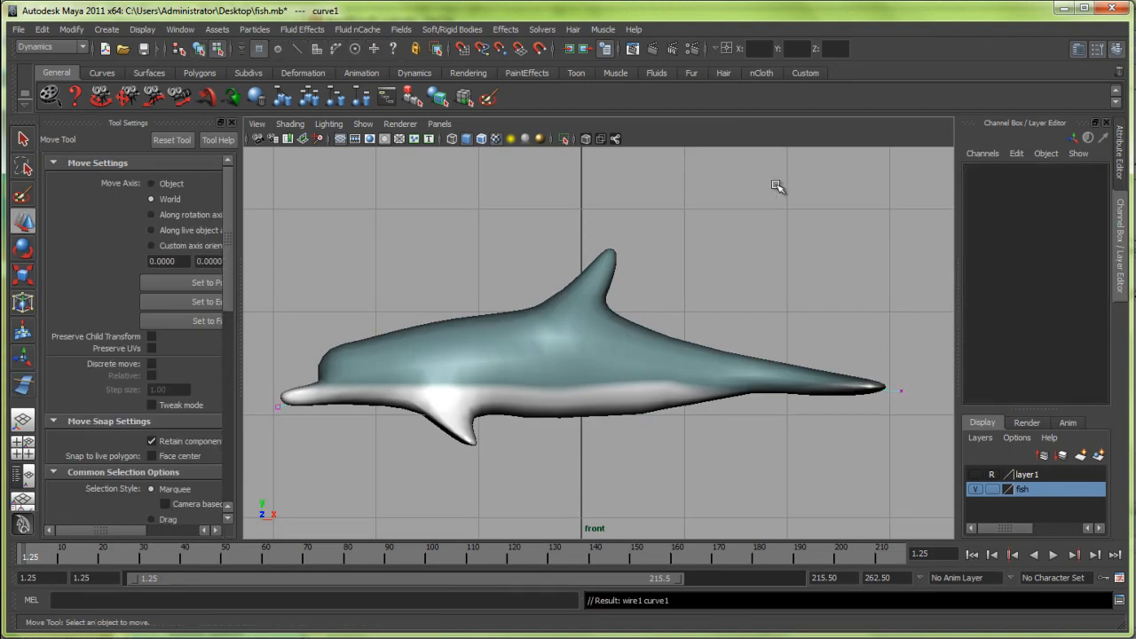
Finish the wire deformer, tweak its settings to bend the tail upward, and return to perspective
key("4")
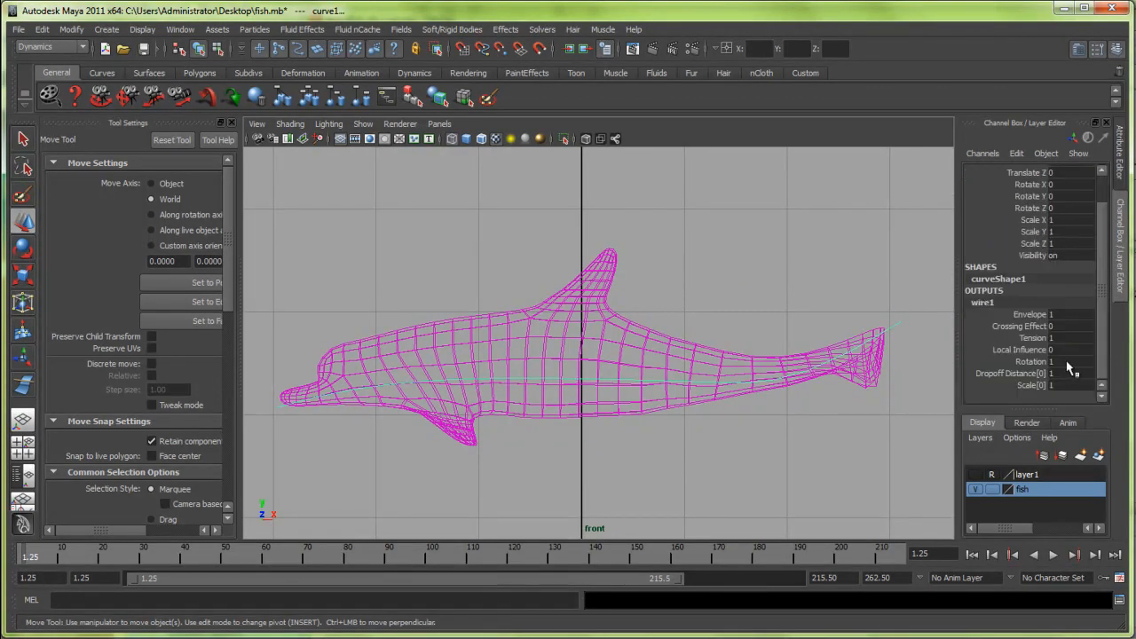
left_click(1008, 373)
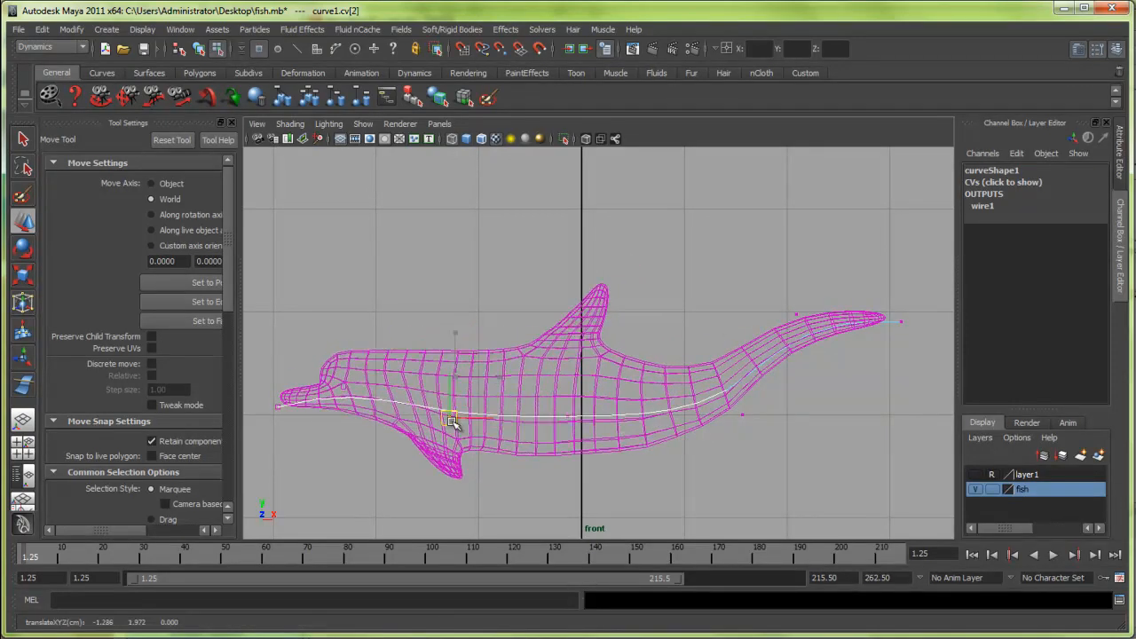
key("space")
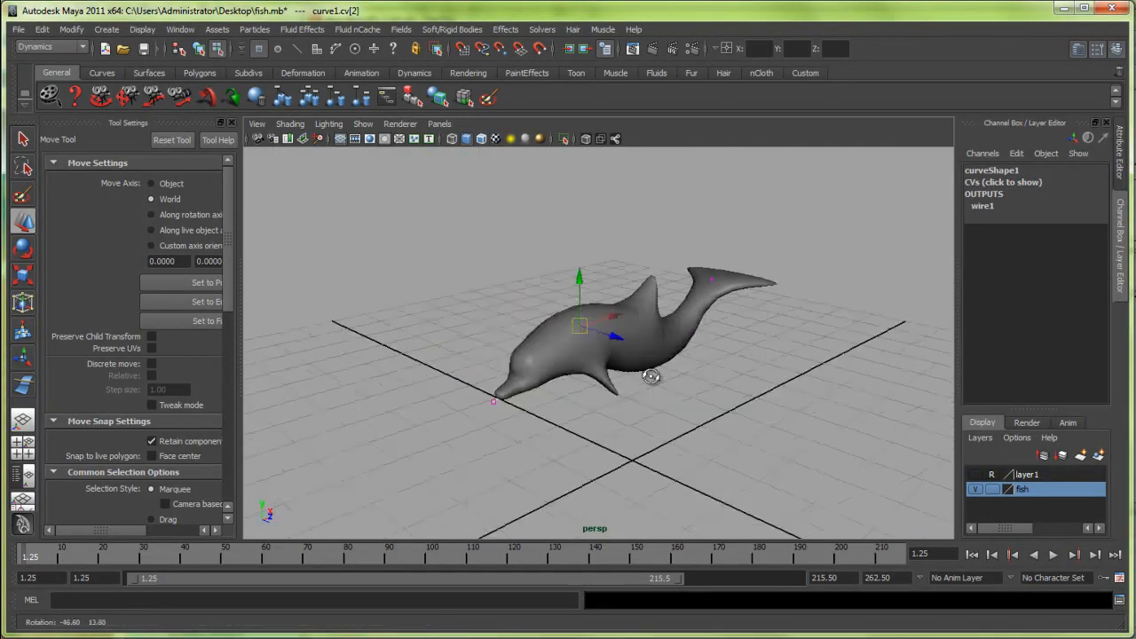
Move duplicated bent dolphins upward so the posed copies stack above the original
left_click_drag(649, 376, 621, 367)
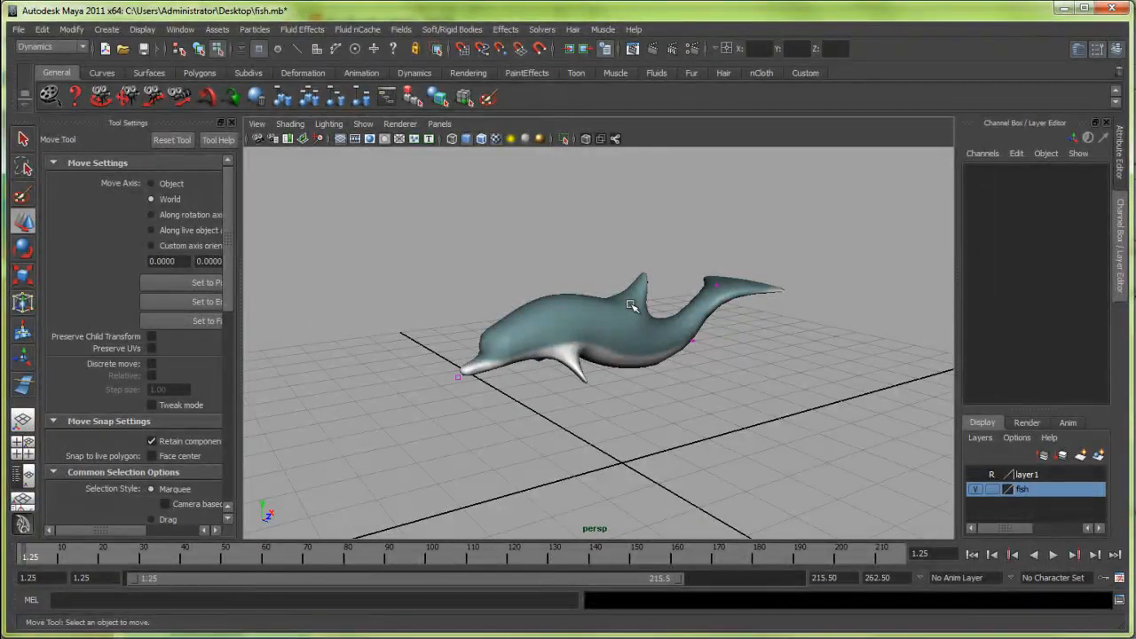
left_click_drag(551, 257, 596, 423)
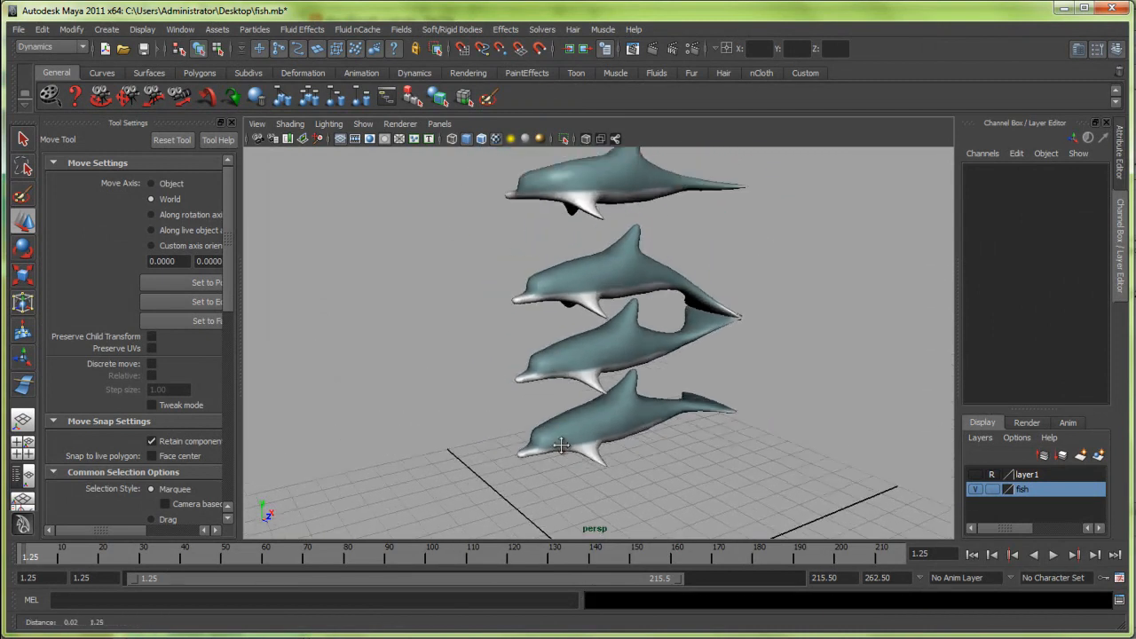
left_click_drag(559, 444, 486, 419)
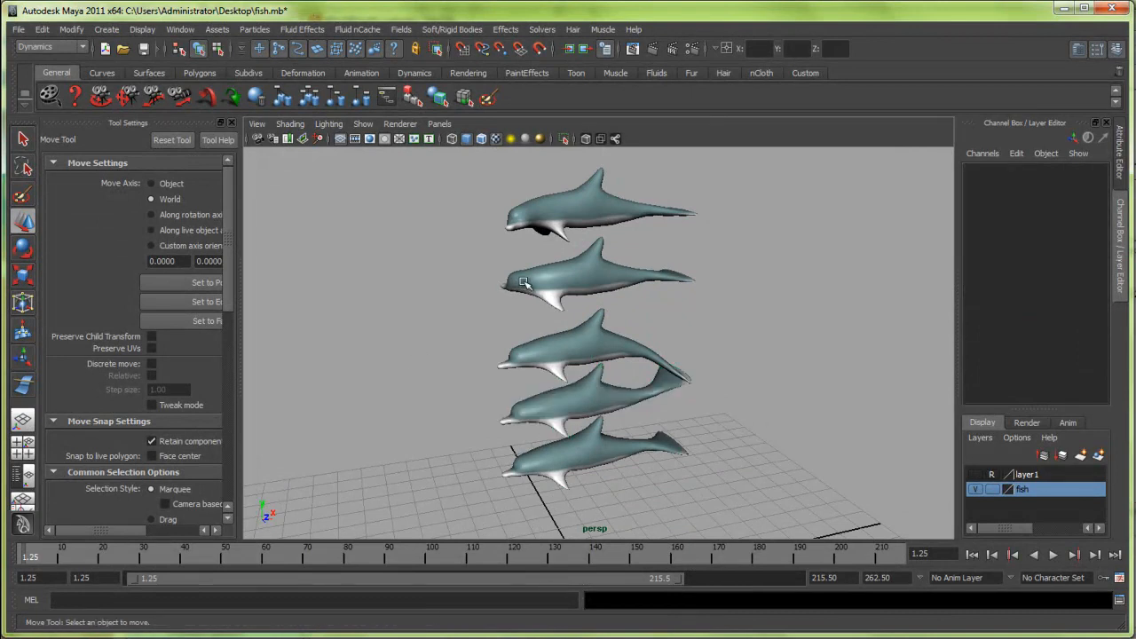
Select the base dolphin and inspect blendShape1's target weights in the Channel Box, picking pCube8
left_click(595, 209)
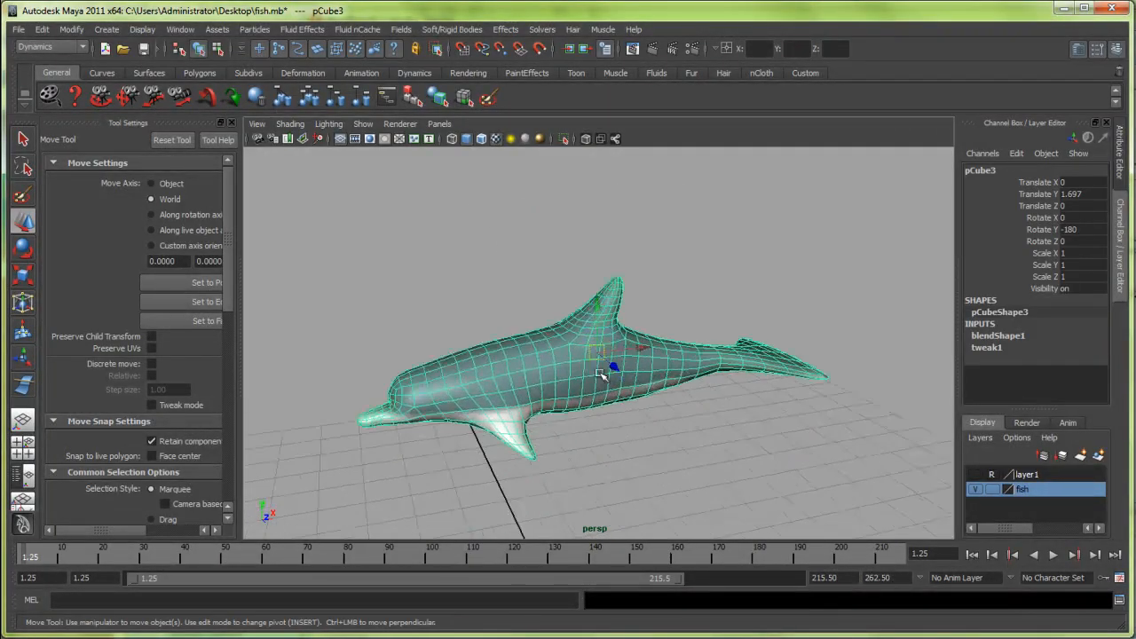
left_click_drag(604, 373, 621, 355)
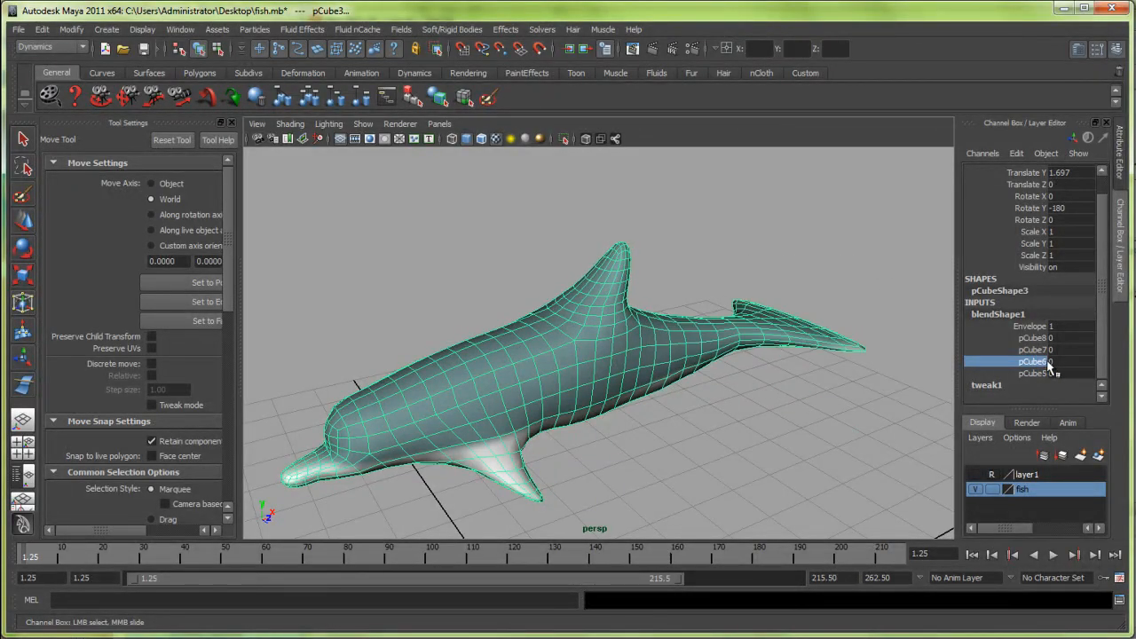
left_click(1033, 349)
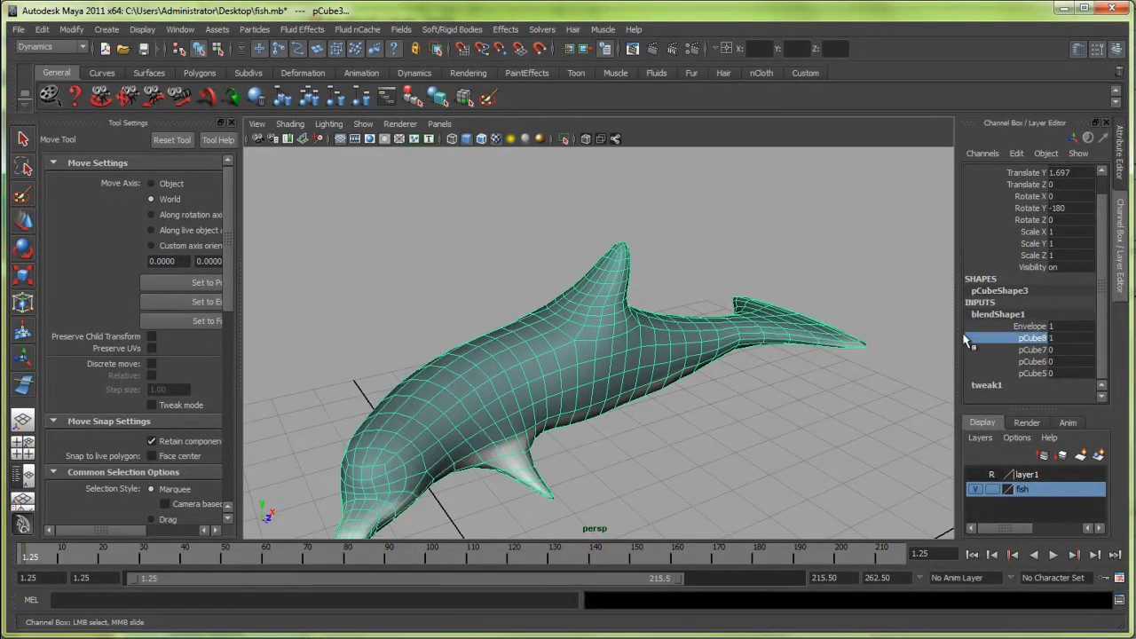
left_click(1033, 362)
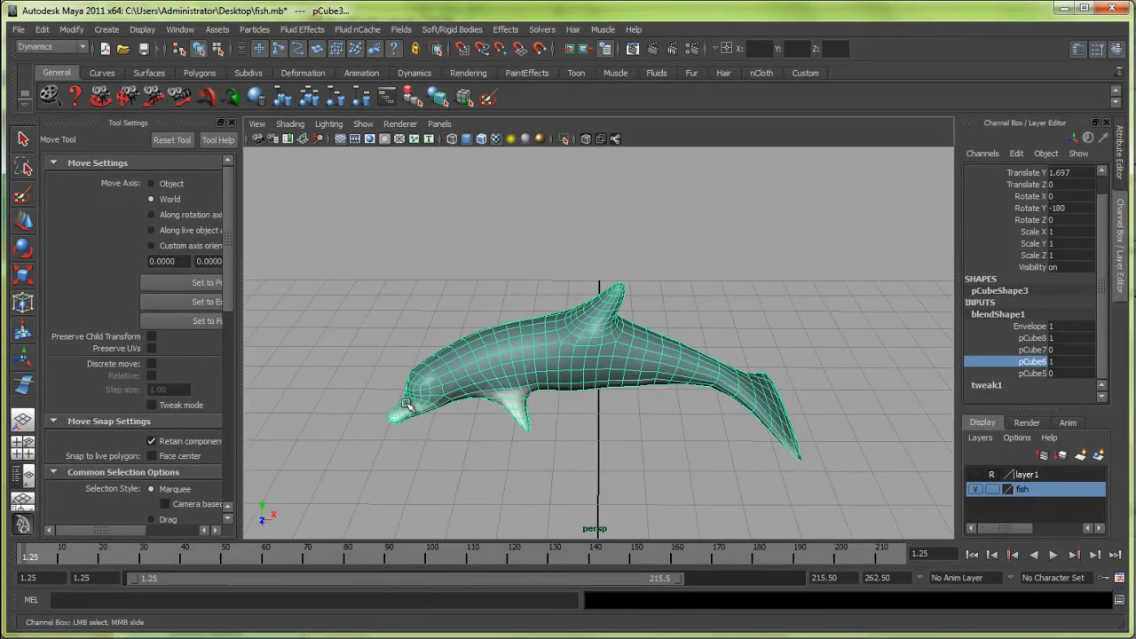
left_click(1033, 348)
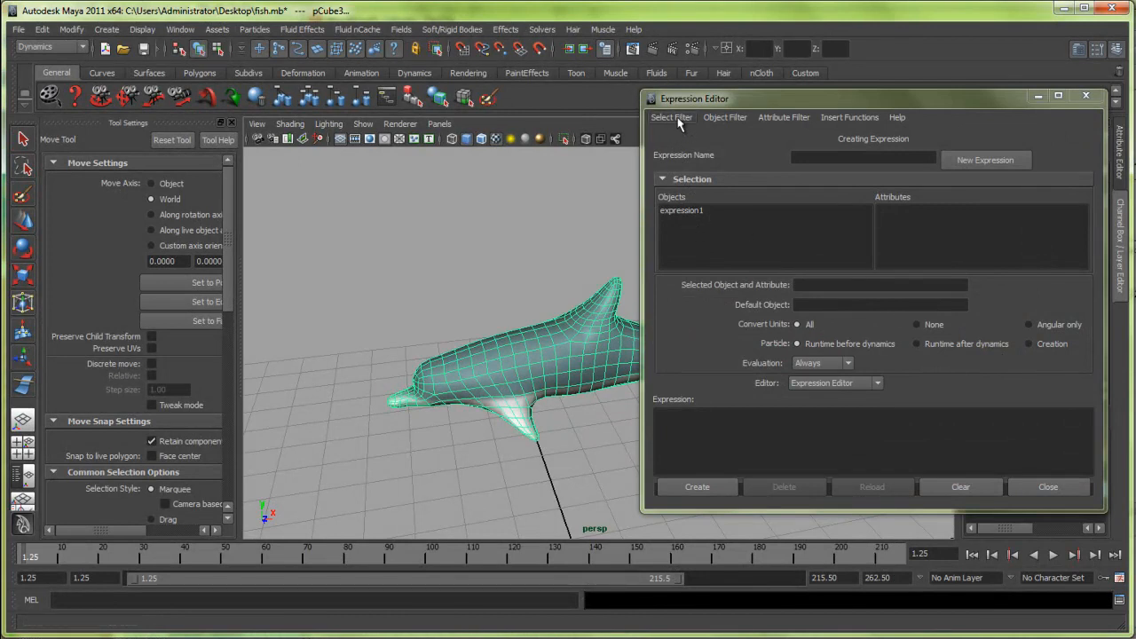
Load blendShape1 and enter blendShape1.pCube8=sin(frame/10)/2+.5; in the Expression Editor
left_click(682, 210)
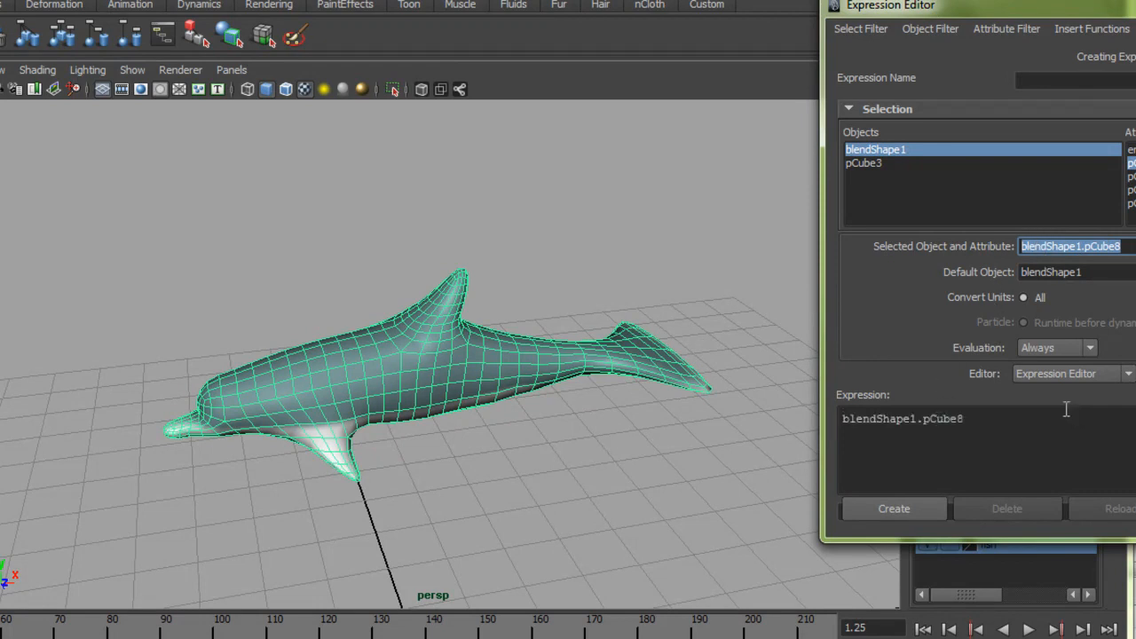
type("=")
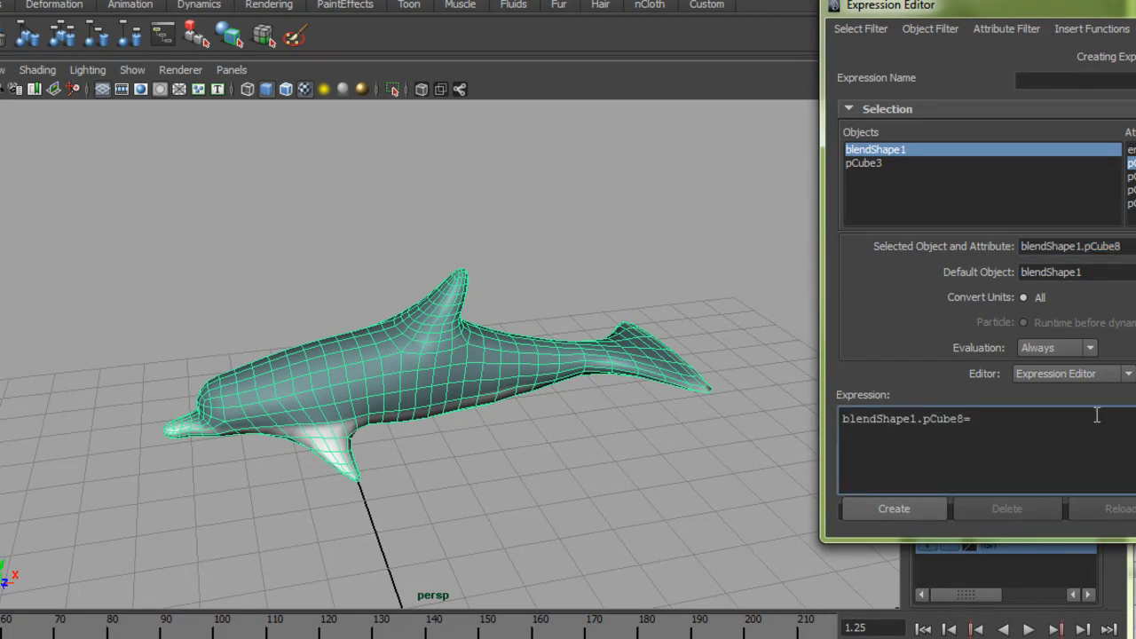
type("sin(f")
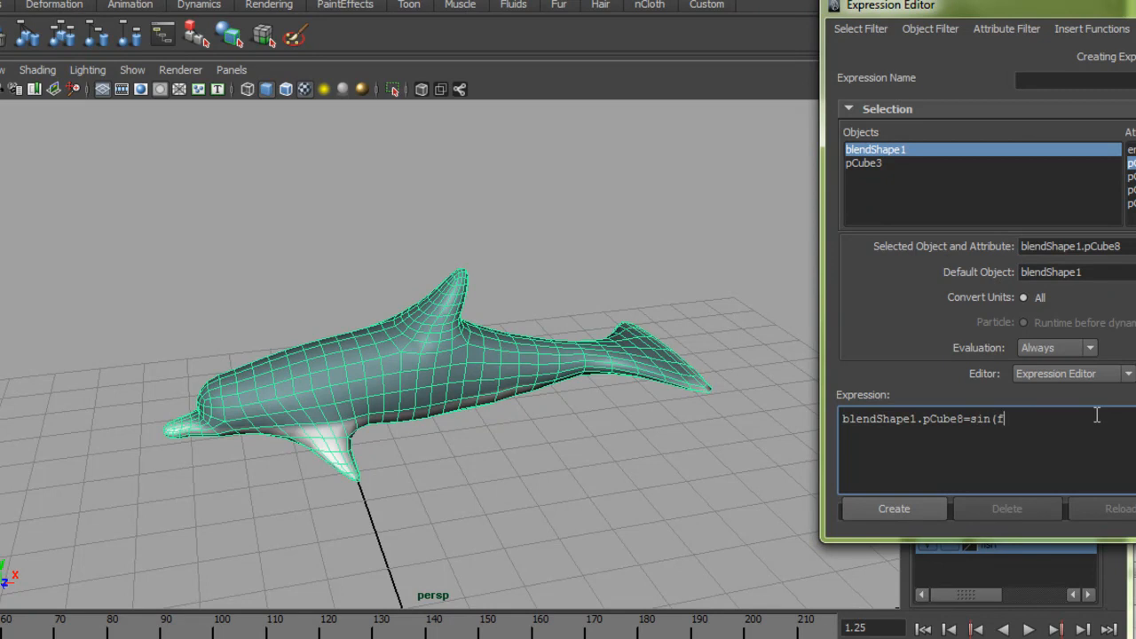
type("rame/")
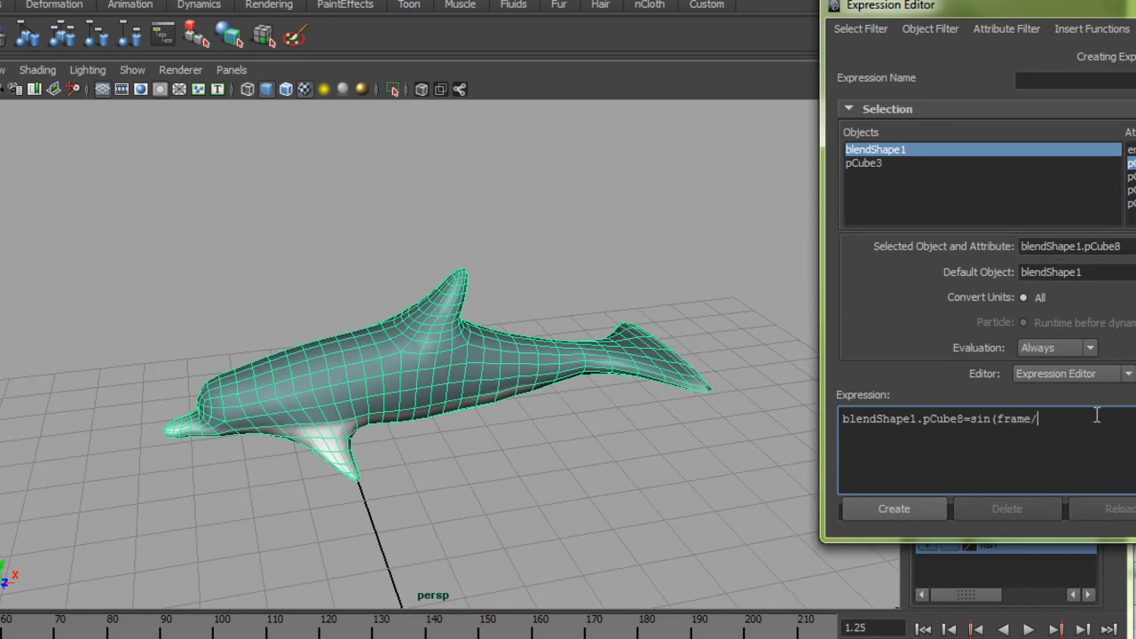
type("10)")
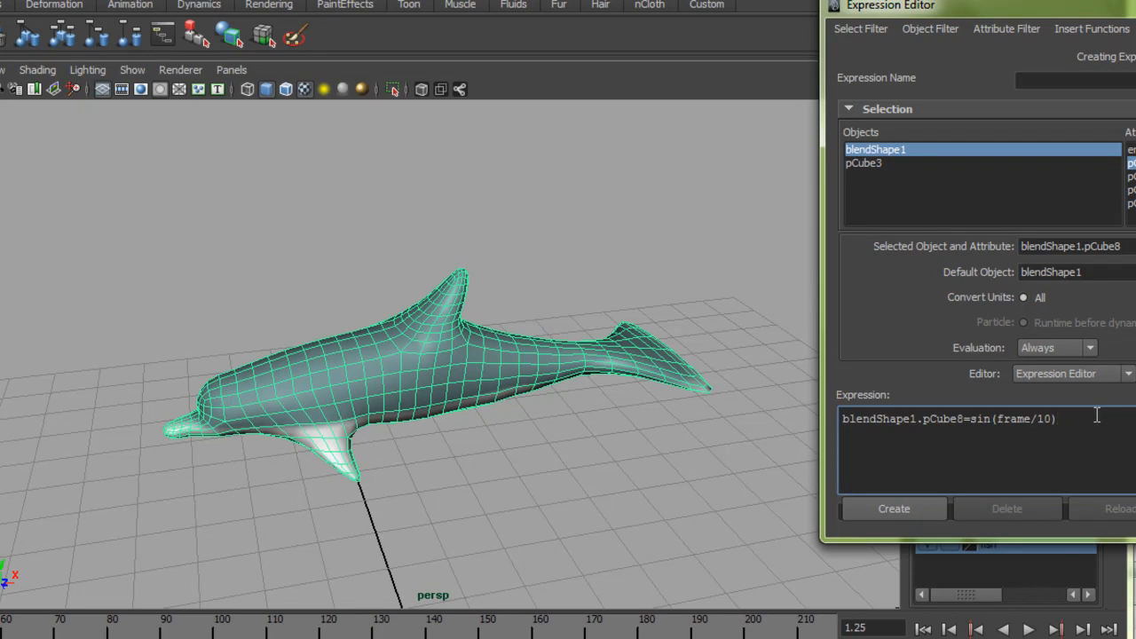
type("/")
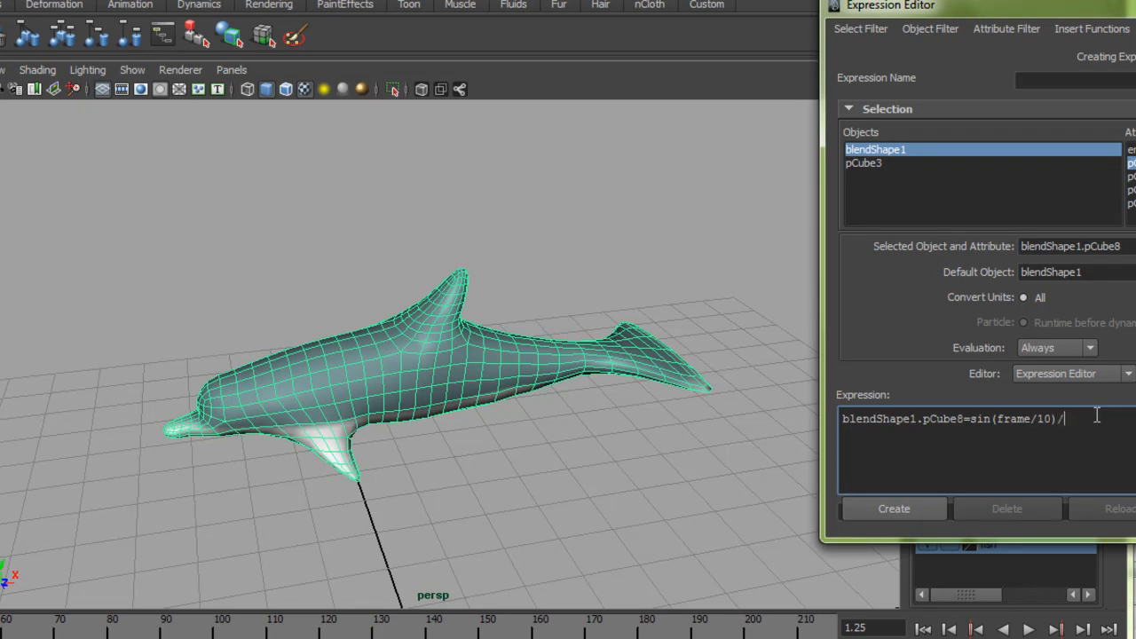
type("2+.")
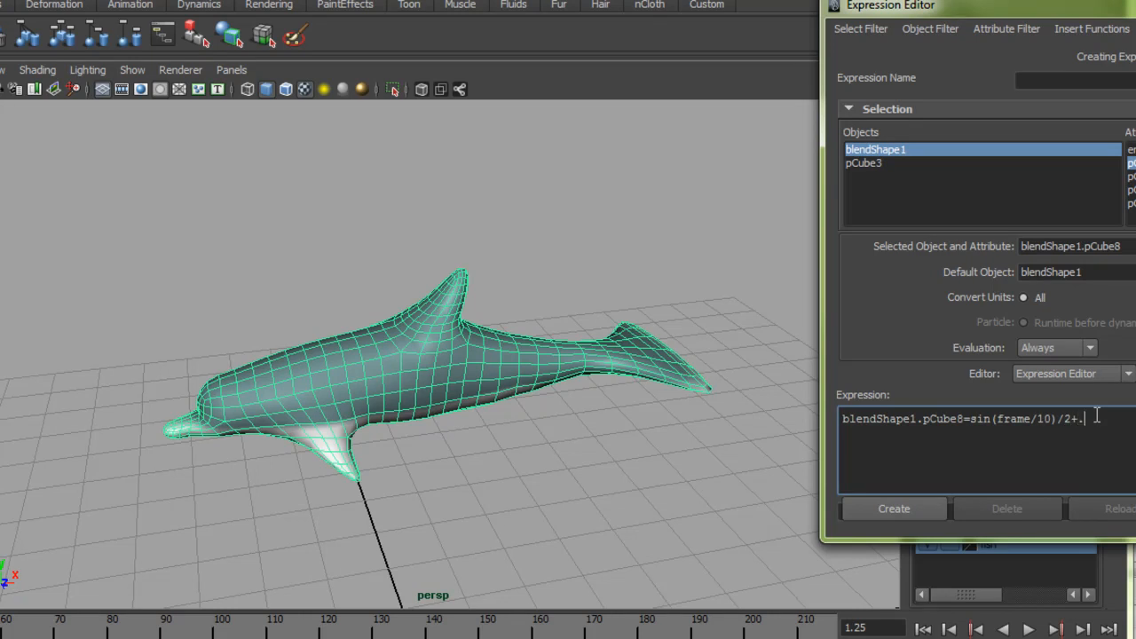
type("5;")
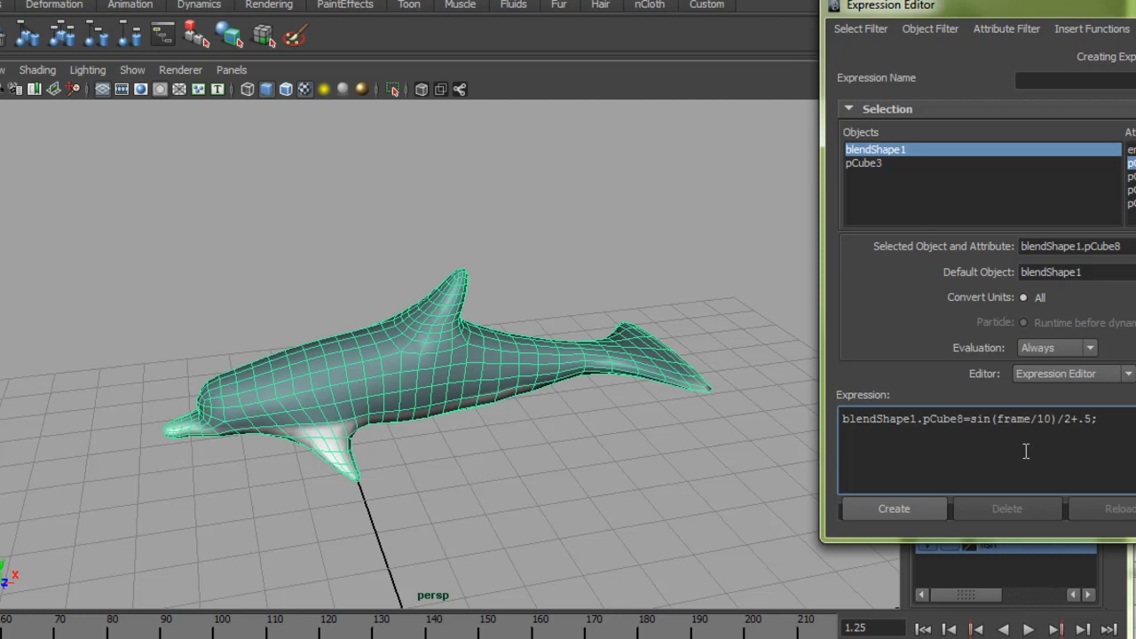
mouse_move(1001, 466)
type("blendShape1.pCube7=cos(frame/10)/2+.5;")
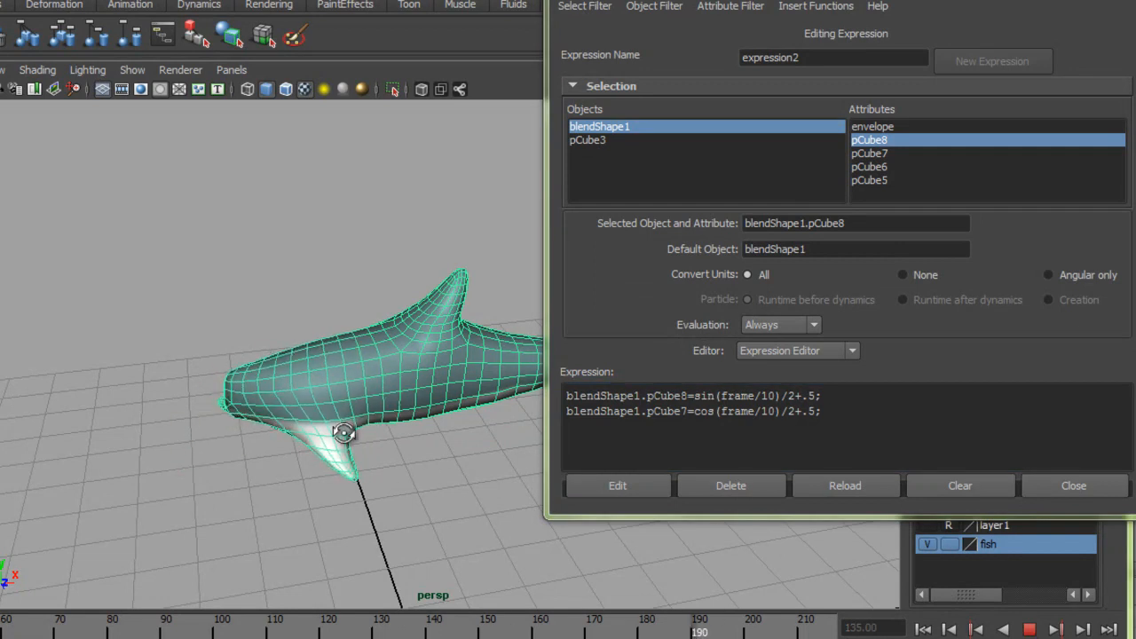
Scrub the timeline to watch the sine/cosine-driven bend of the dolphin
left_click_drag(344, 433, 319, 435)
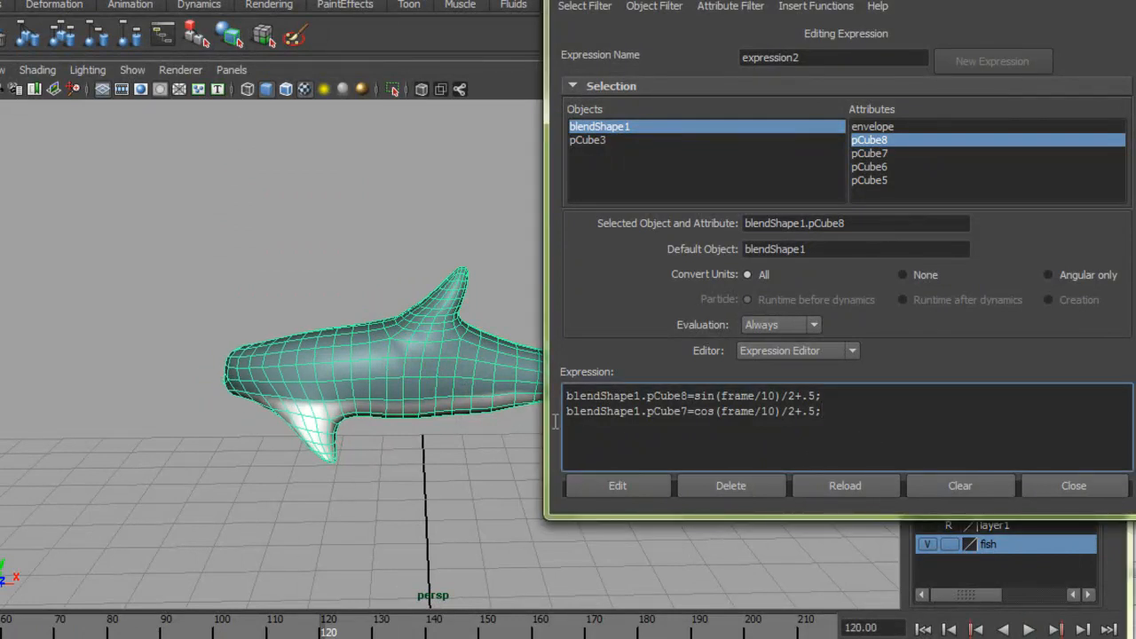
Add a new cosine line, blendShape1.pCube7=cos(frame/10)/2+.5;, at the end of the expression
left_click(810, 411)
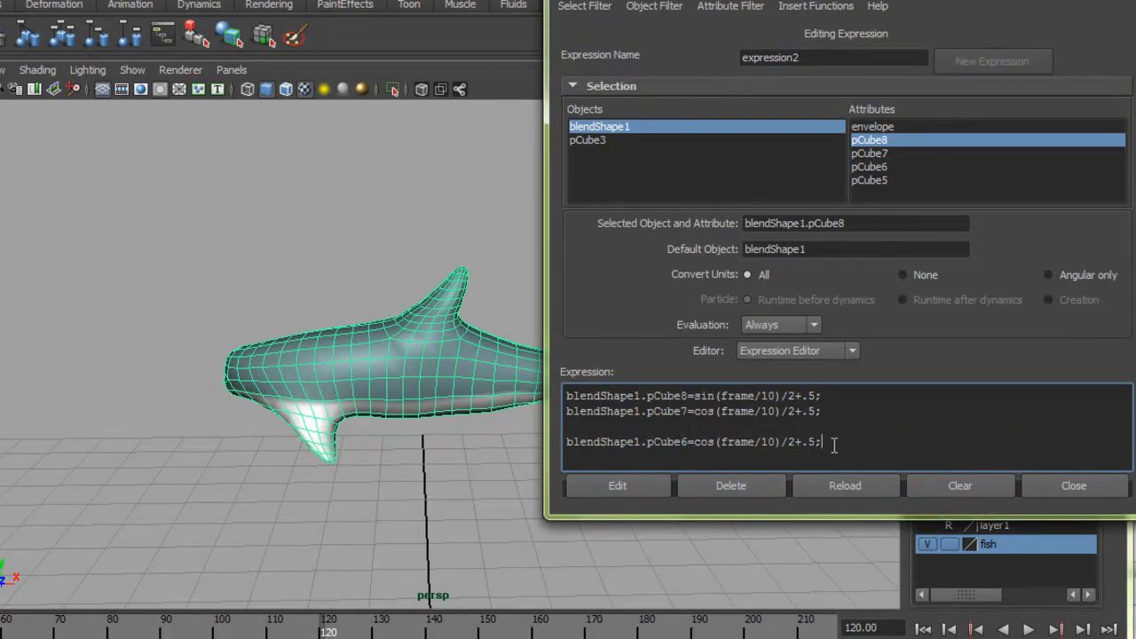
type("blendShape1.pCube7=cos(frame/10)/2+.5;")
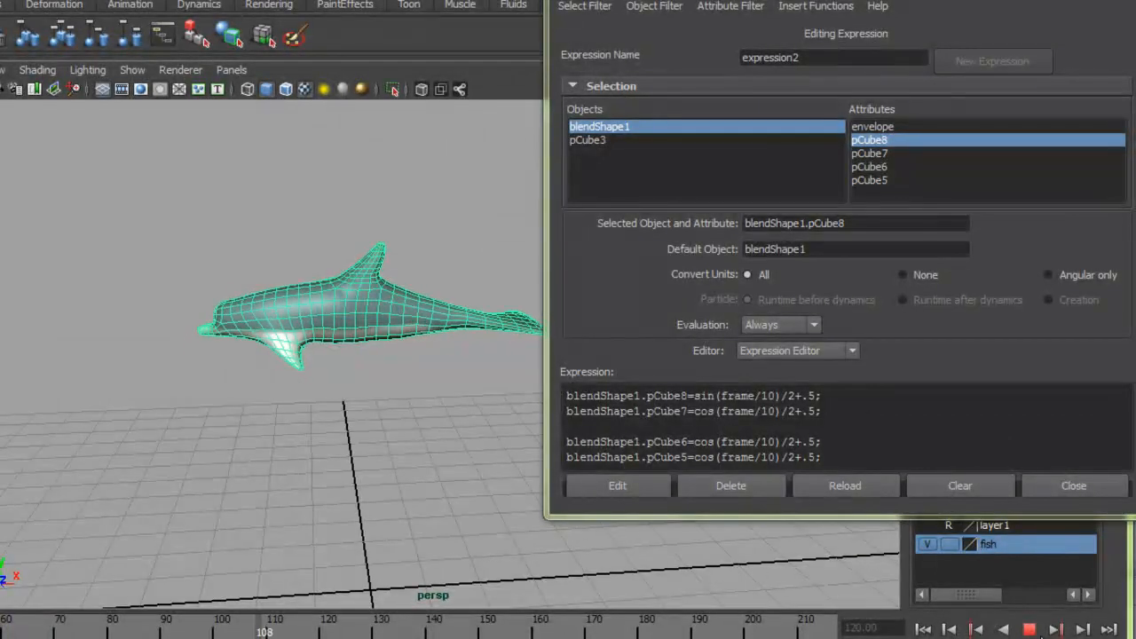
Change the divisor to 4 for cos(frame/4)/2+.5, apply the edit and close the Expression Editor
right_click(763, 440)
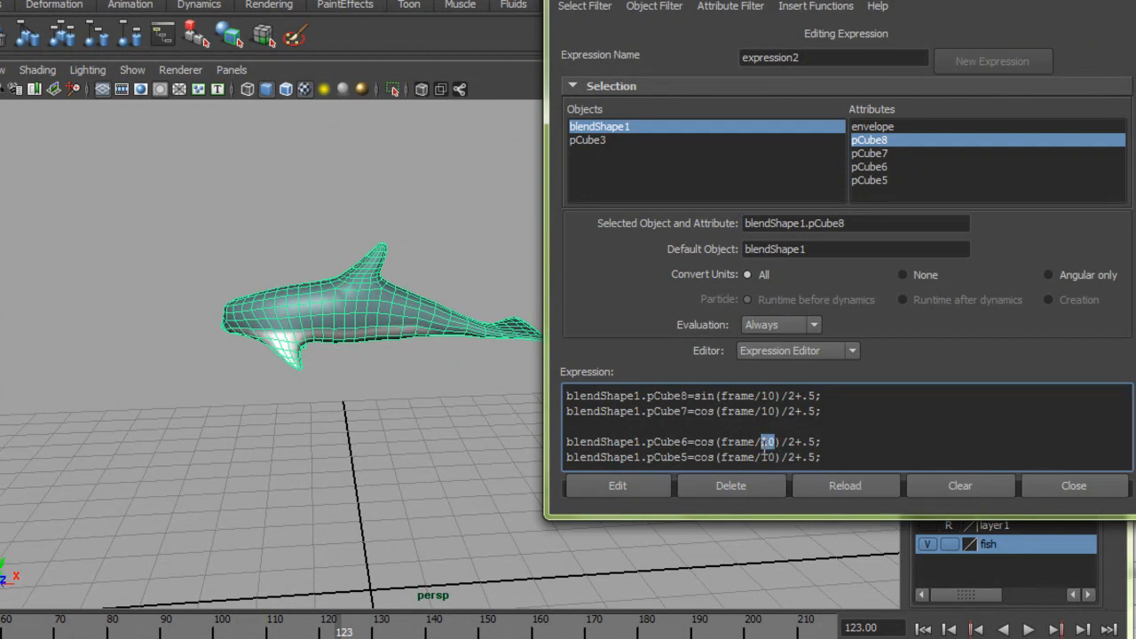
type("4")
left_click(694, 458)
type("4")
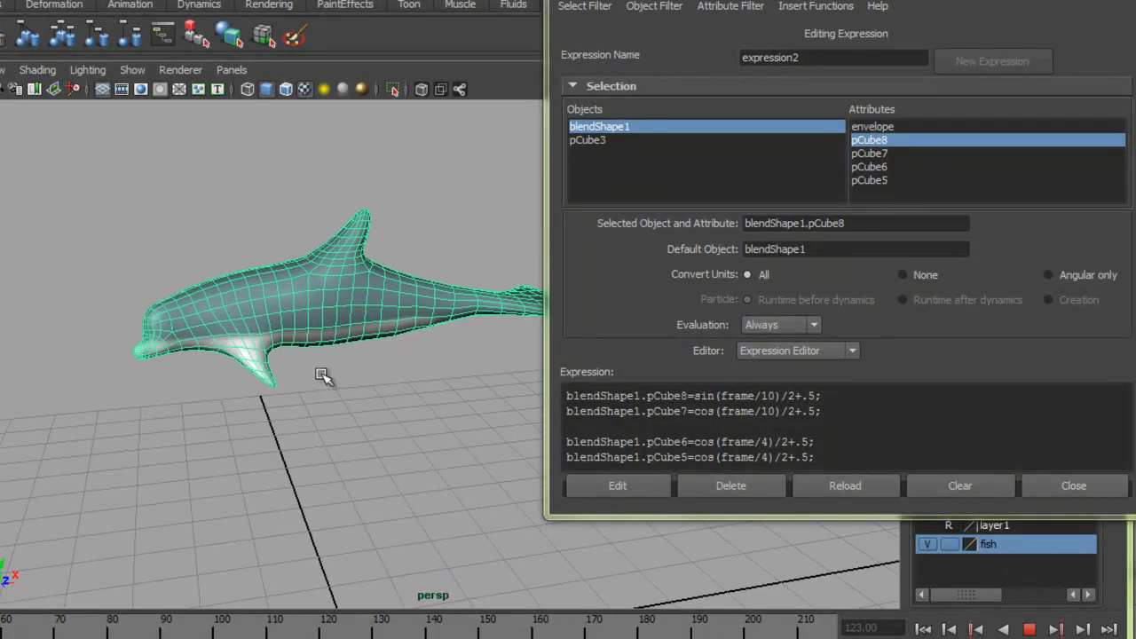
left_click(1029, 628)
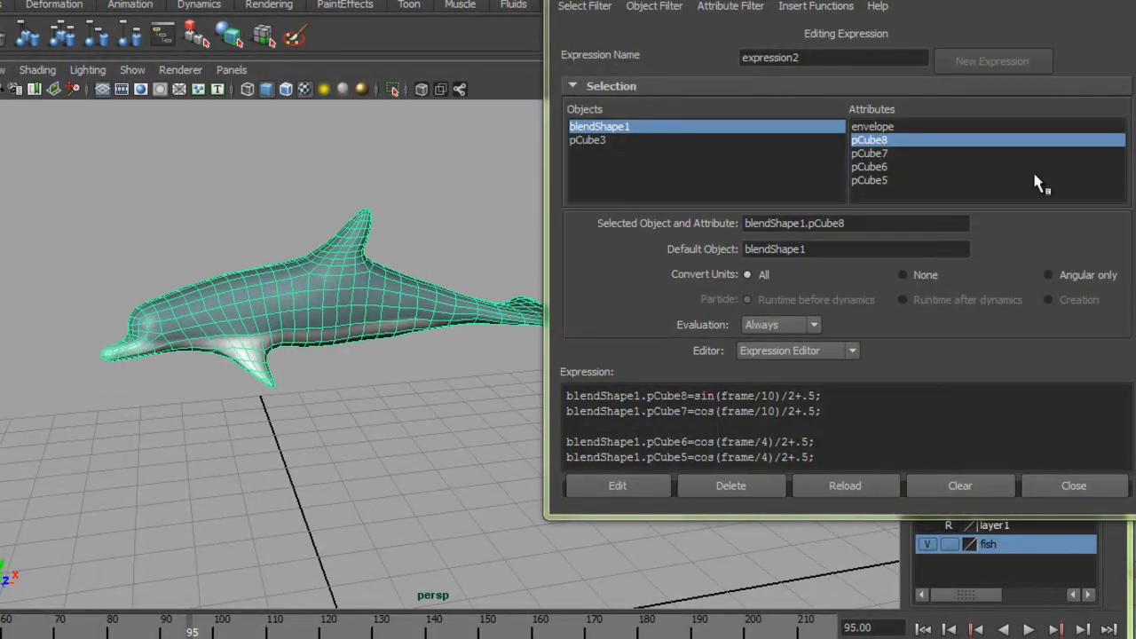
left_click(1072, 486)
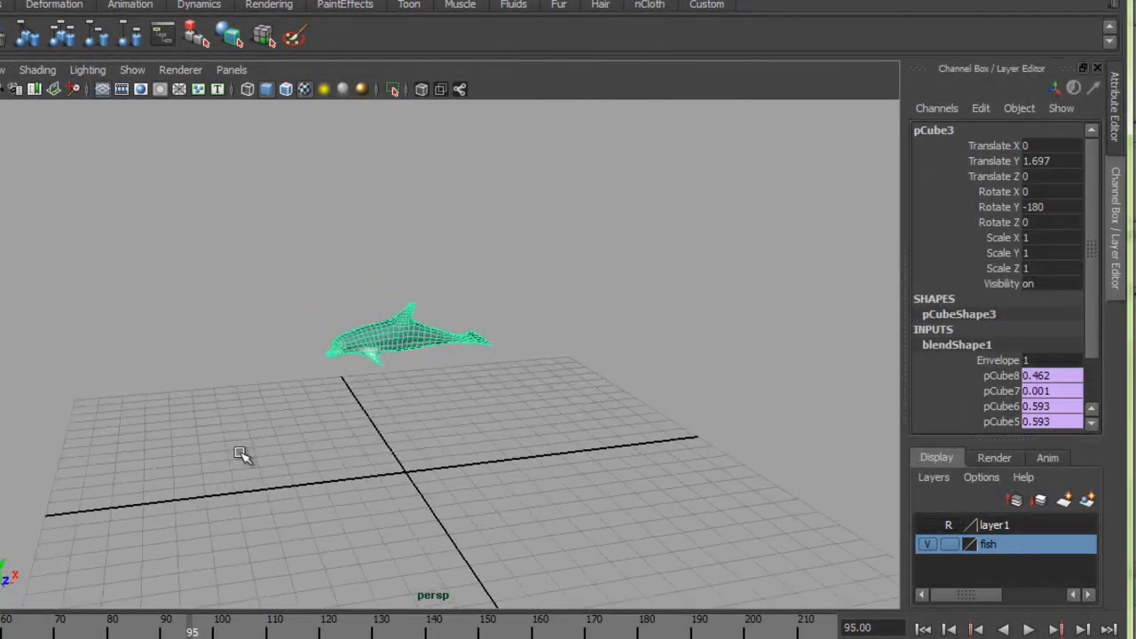